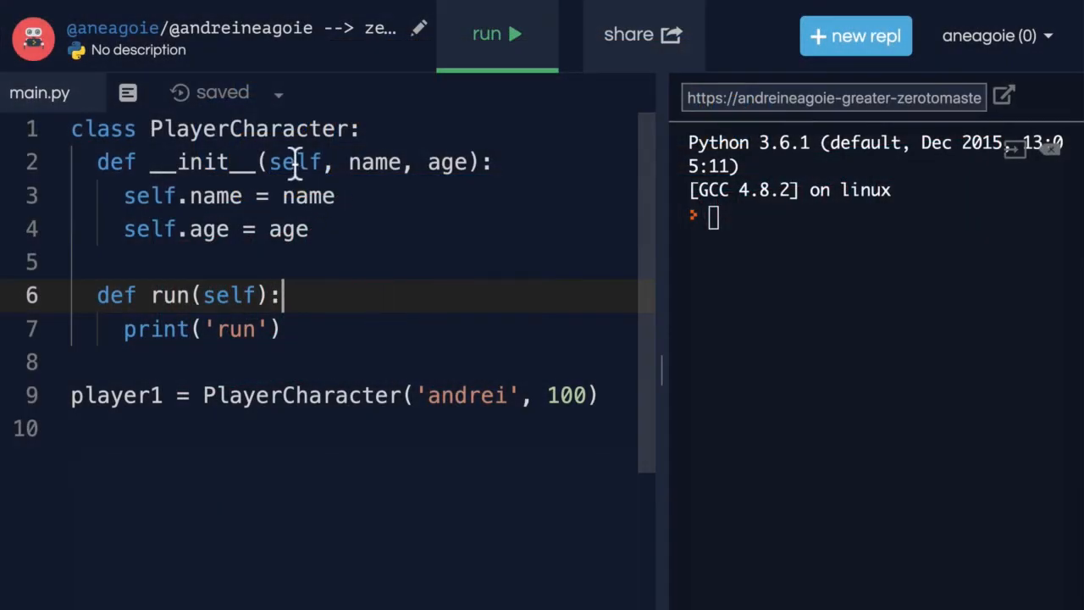
Change the run method on line 7 from print('run') to return self.
double_click(248, 128)
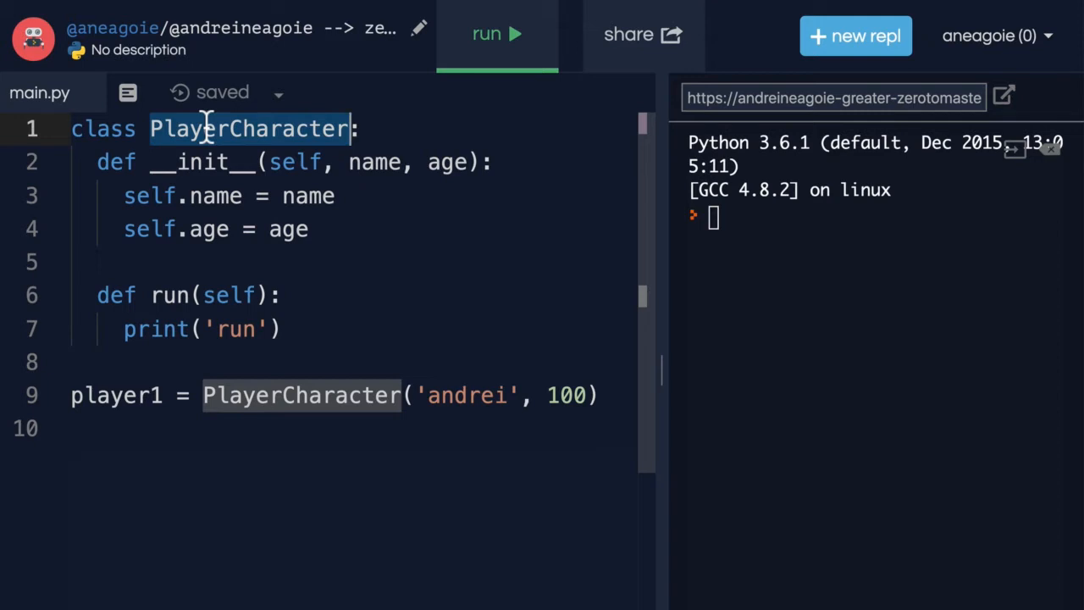
mouse_move(294, 162)
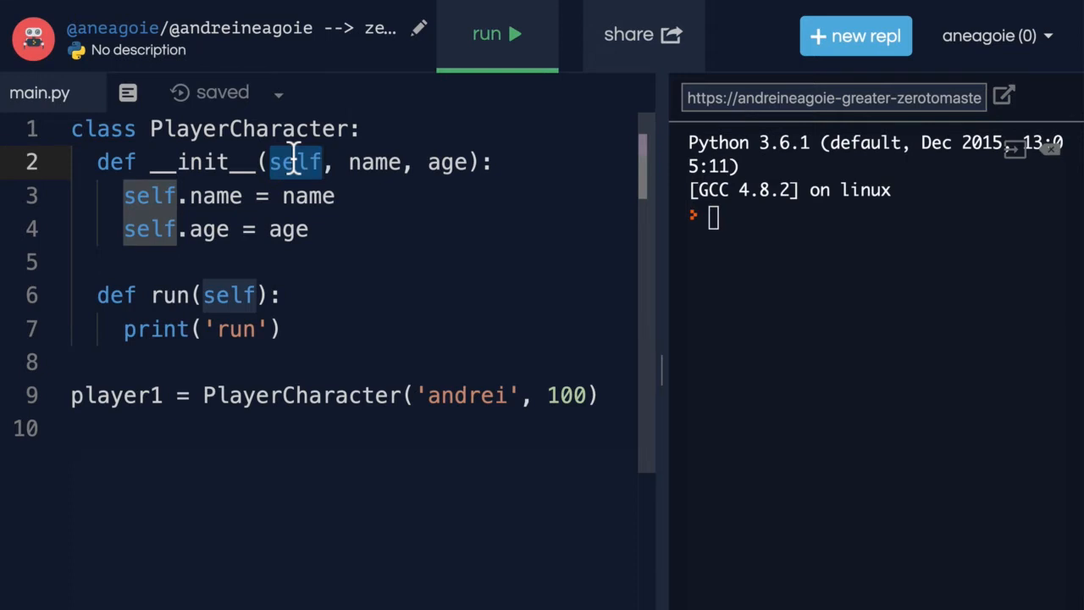
mouse_move(294, 162)
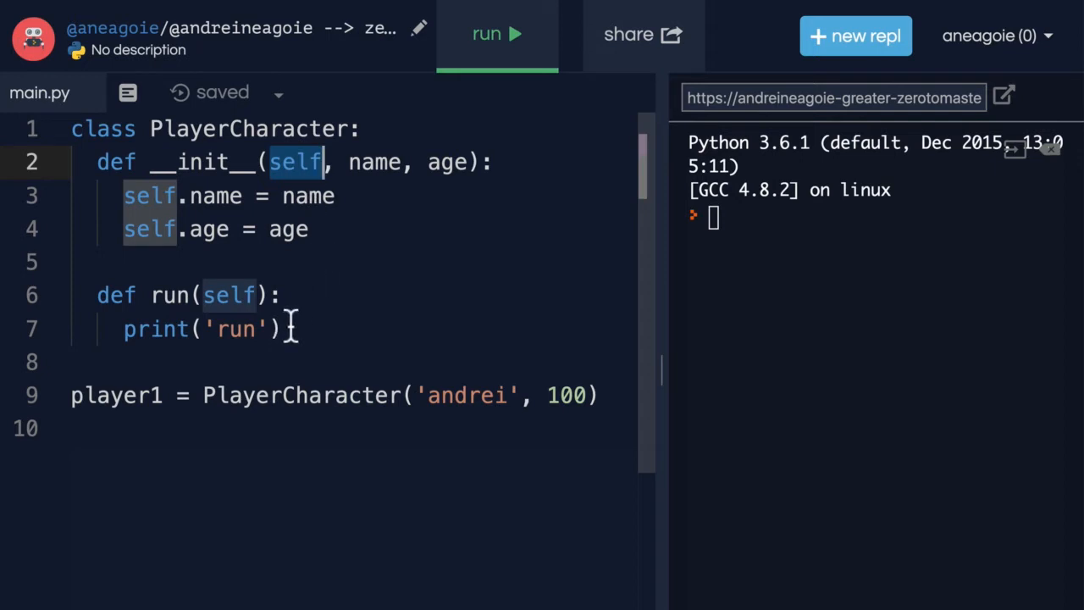
text(return self)
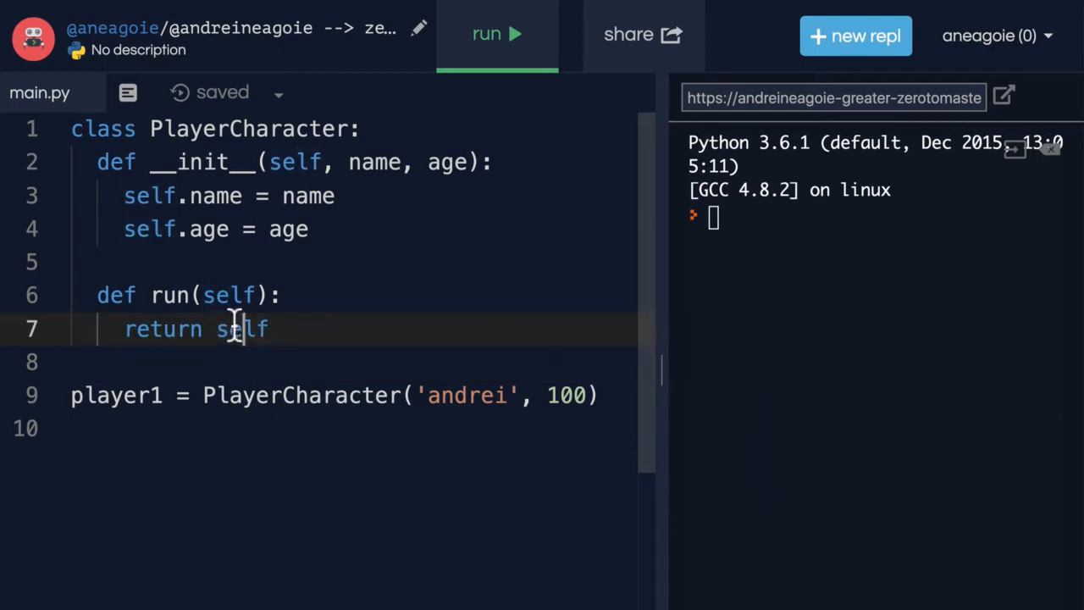
double_click(241, 329)
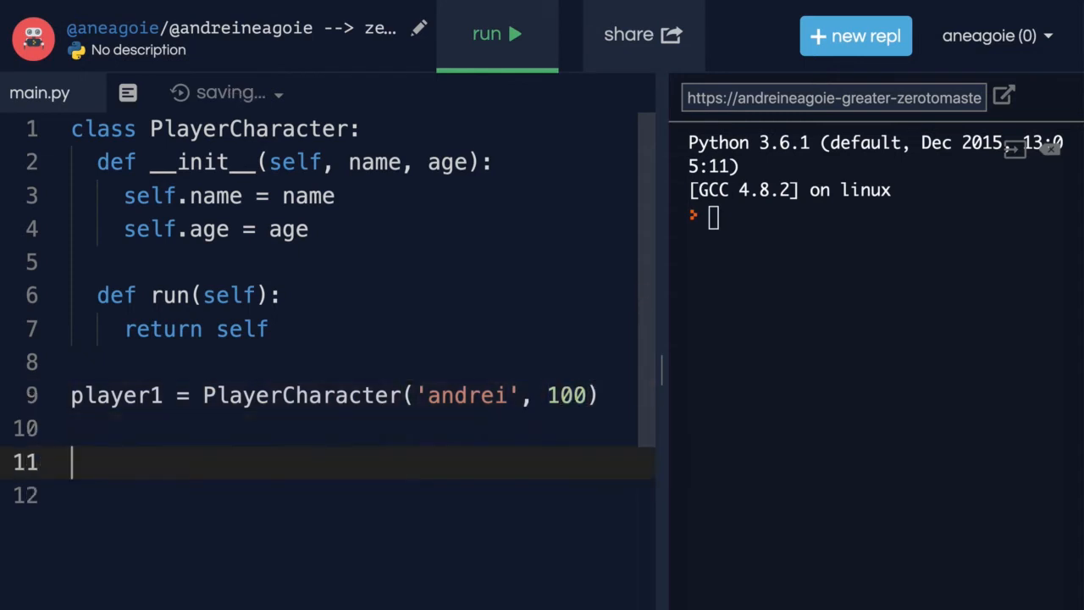
Add print(player1.run()) on line 11 and run the program to show the PlayerCharacter object.
text(player1.run()
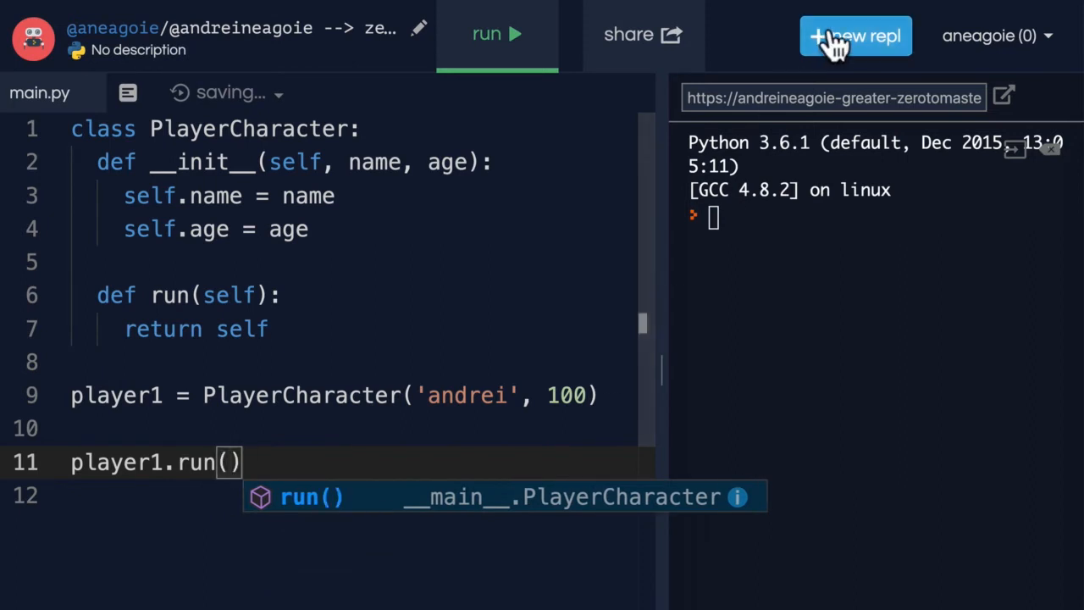
text(print()
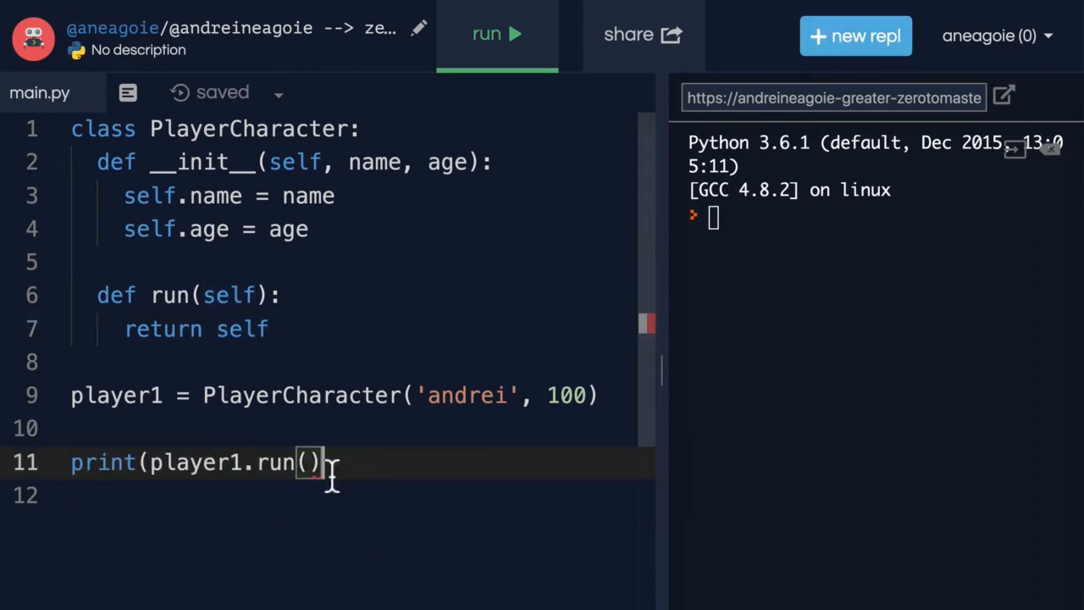
click(496, 34)
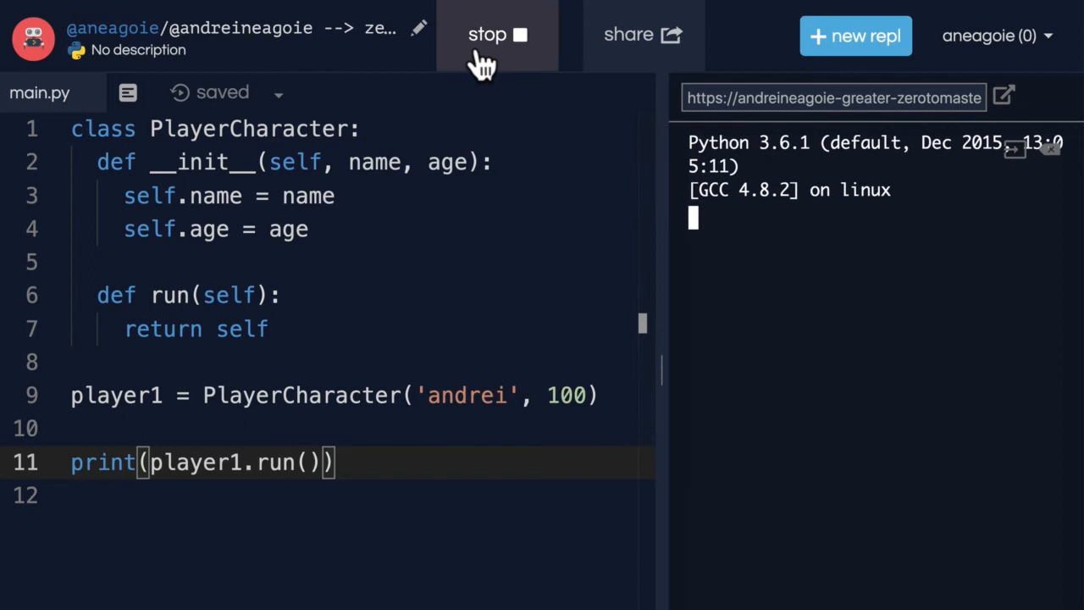
click(498, 35)
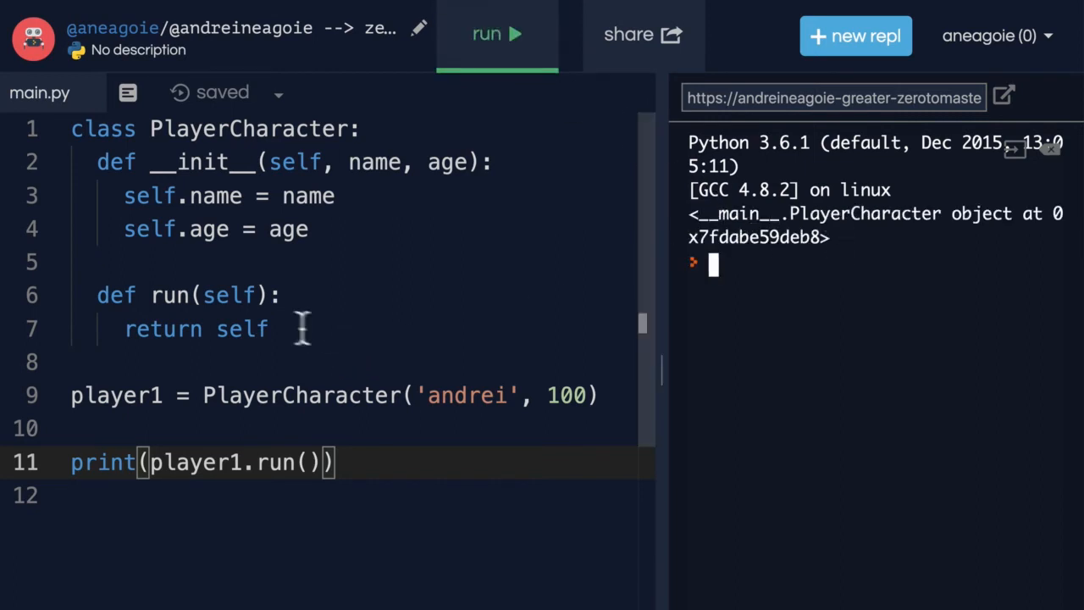
double_click(241, 328)
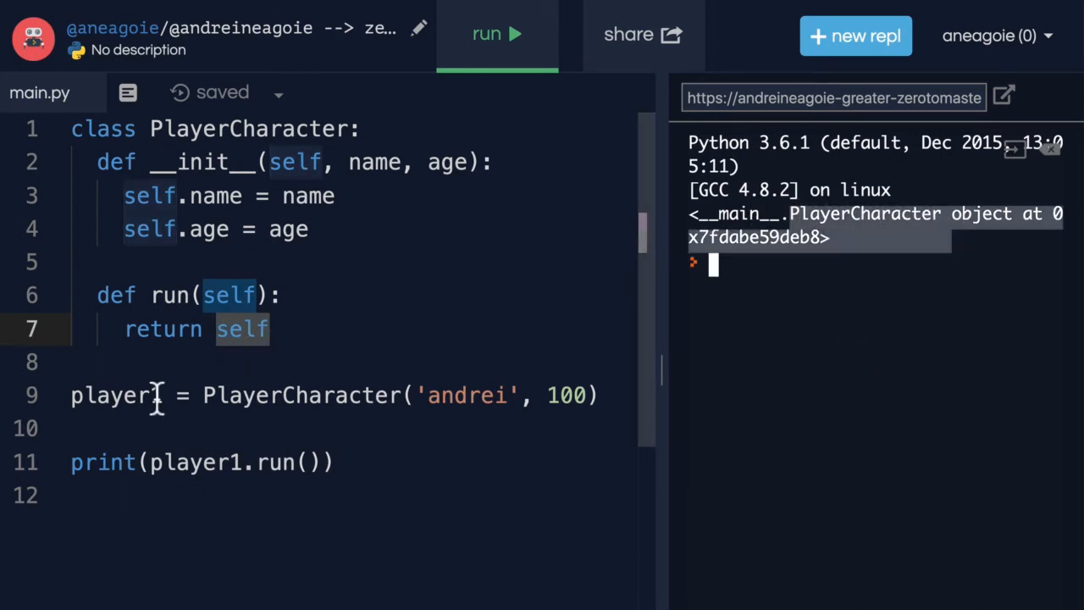
double_click(115, 394)
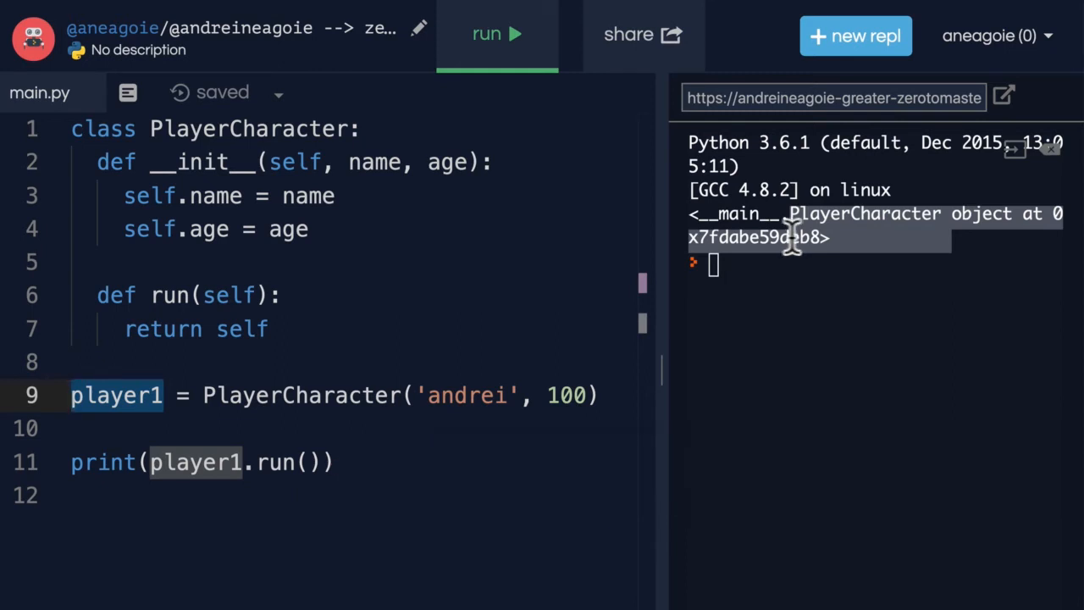
mouse_move(313, 284)
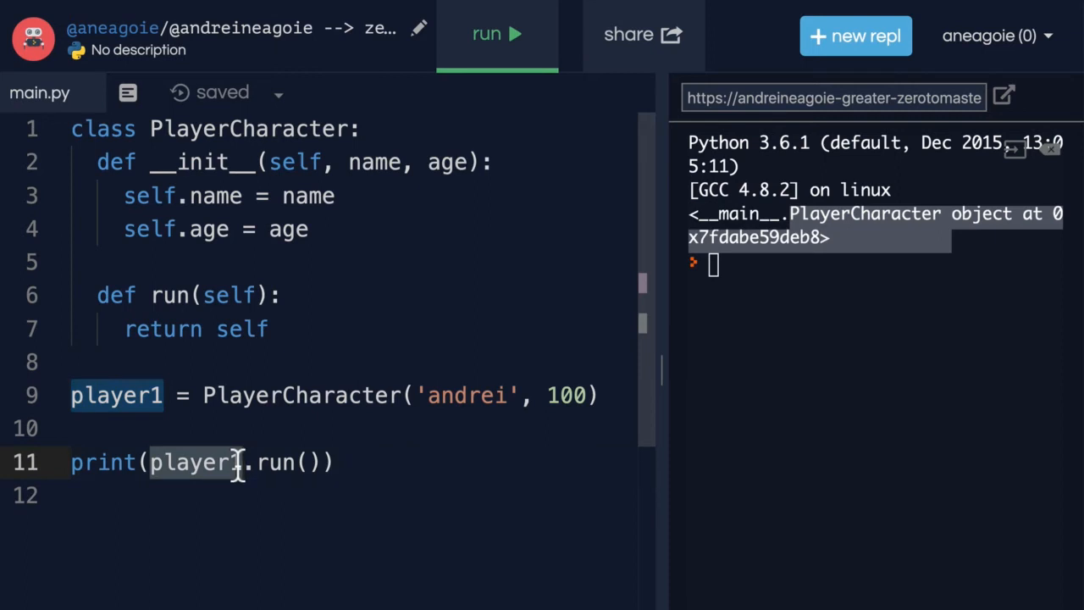
mouse_move(356, 466)
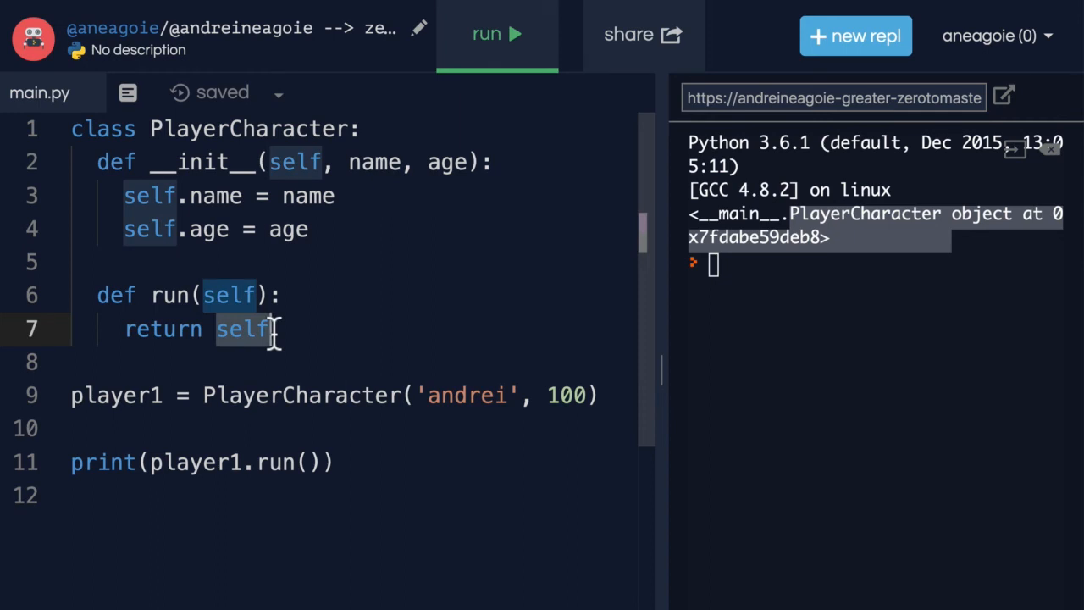
mouse_move(385, 326)
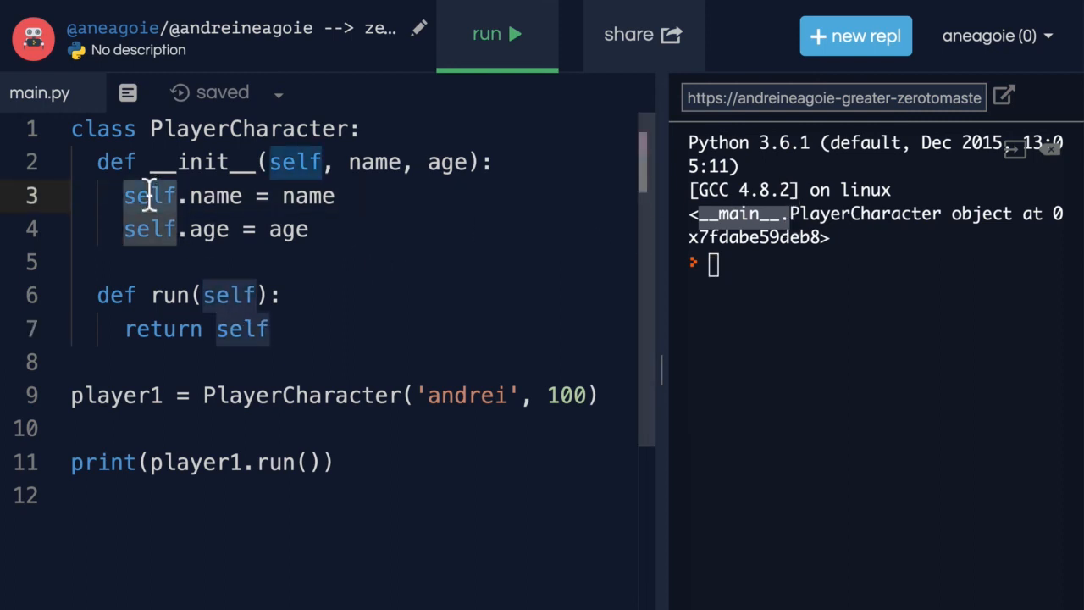
double_click(116, 395)
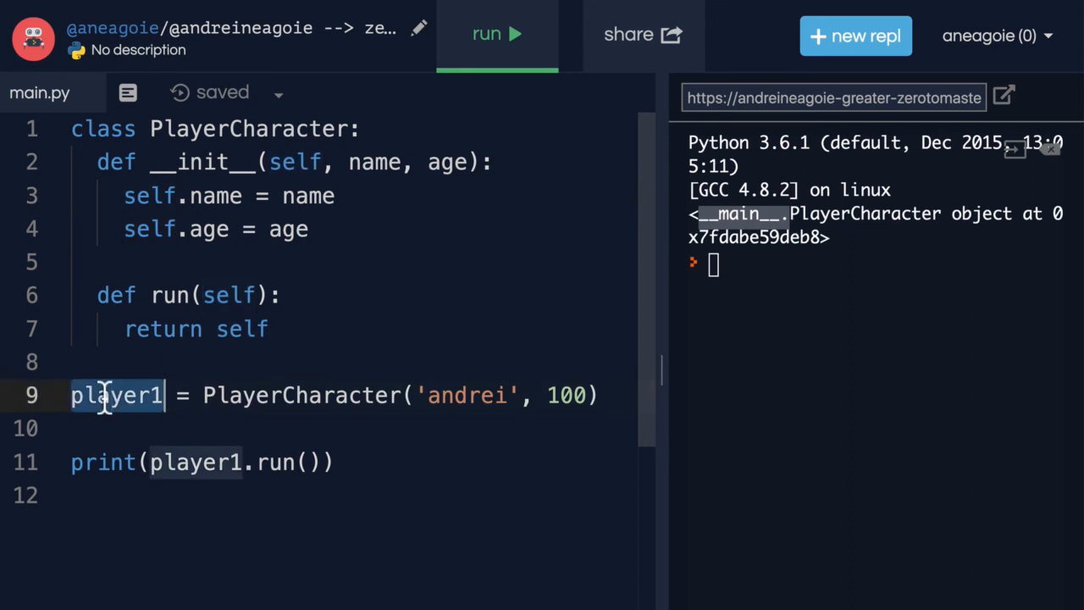